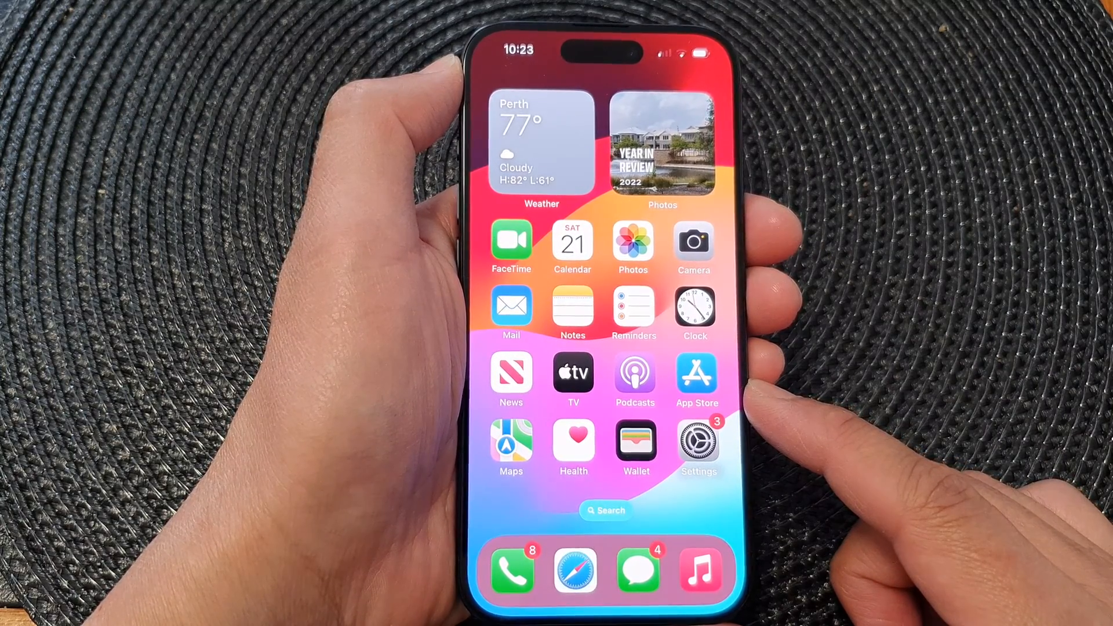
- Launch Settings, go into Messages, and enter its Notifications settings
left_click(697, 445)
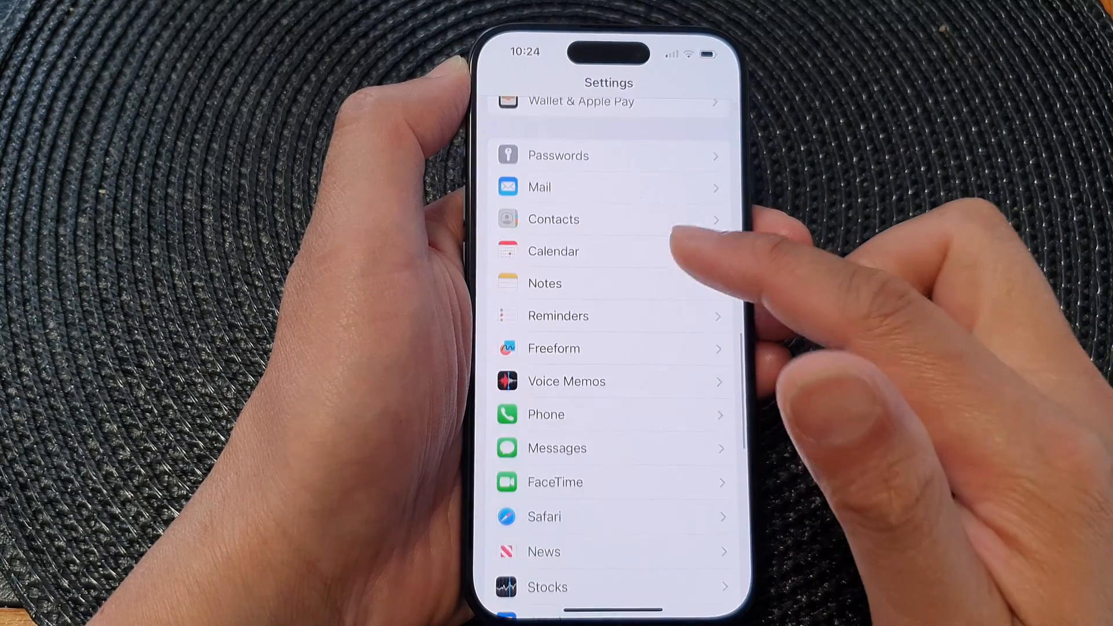
left_click(556, 447)
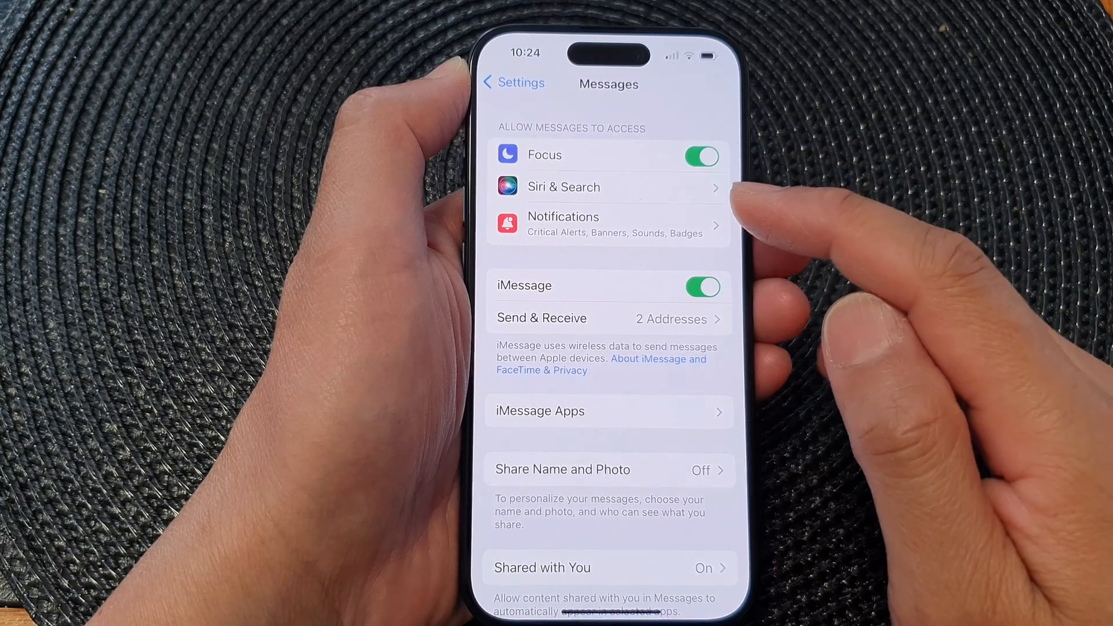
left_click(606, 224)
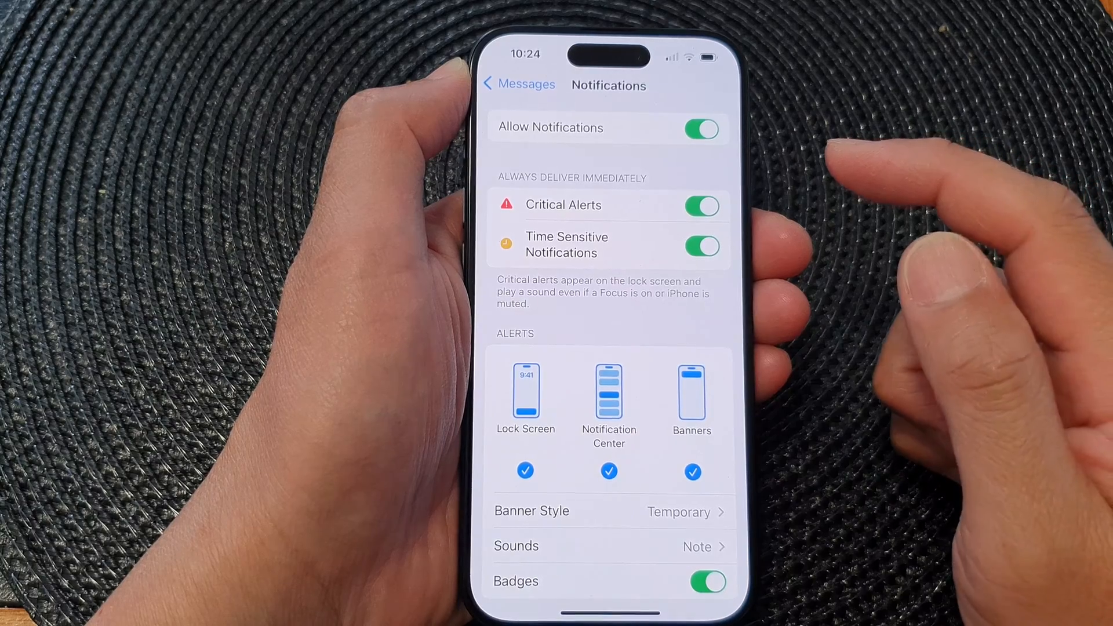
- Scroll down the Messages notification settings to reveal Lock Screen Appearance
scroll("down", 3)
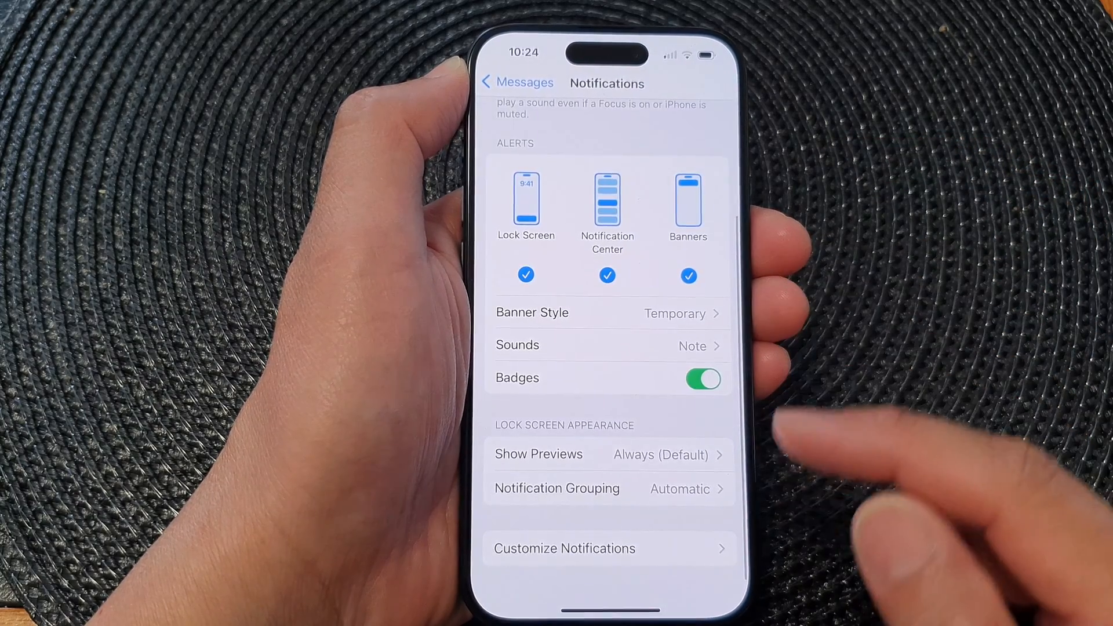
mouse_move(766, 440)
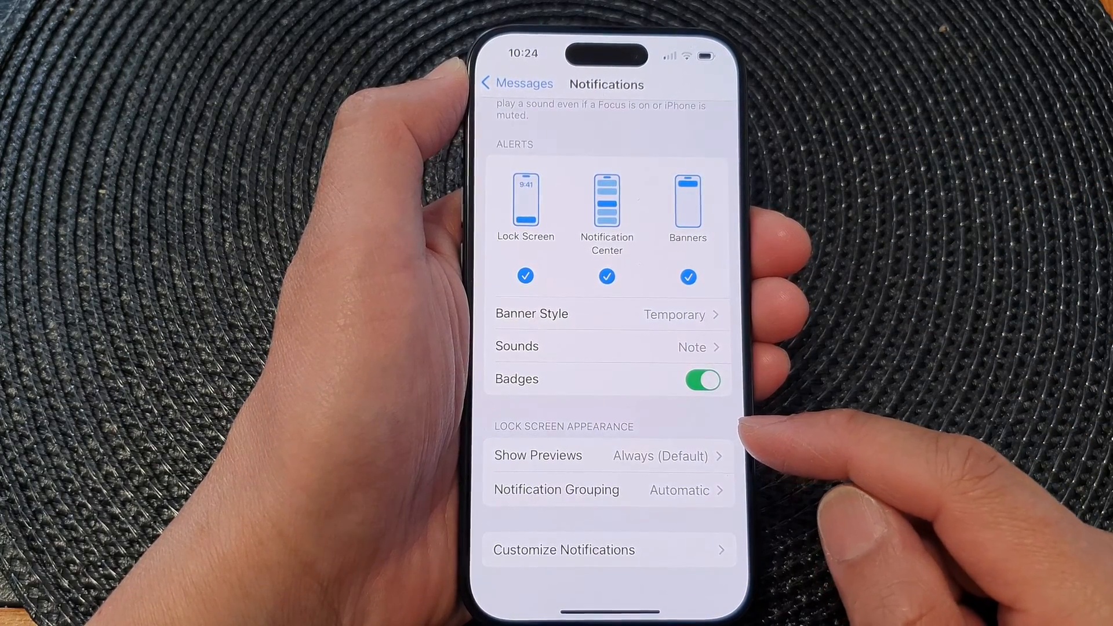
mouse_move(738, 461)
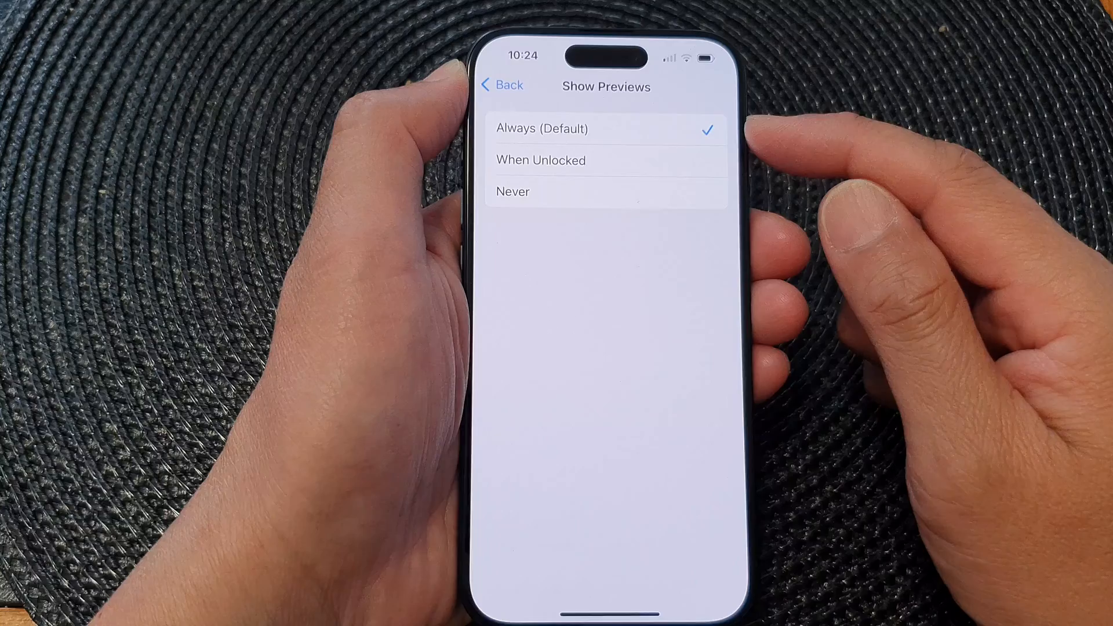
mouse_move(780, 177)
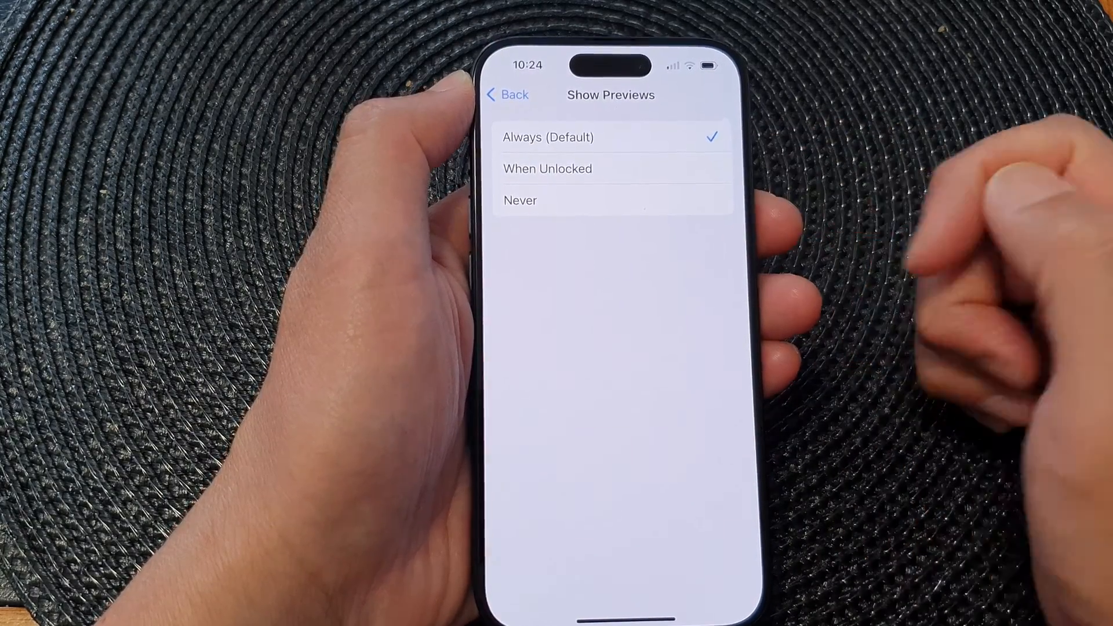
- Return from the Show Previews options to the Messages settings page, leaving Always selected
left_click(507, 94)
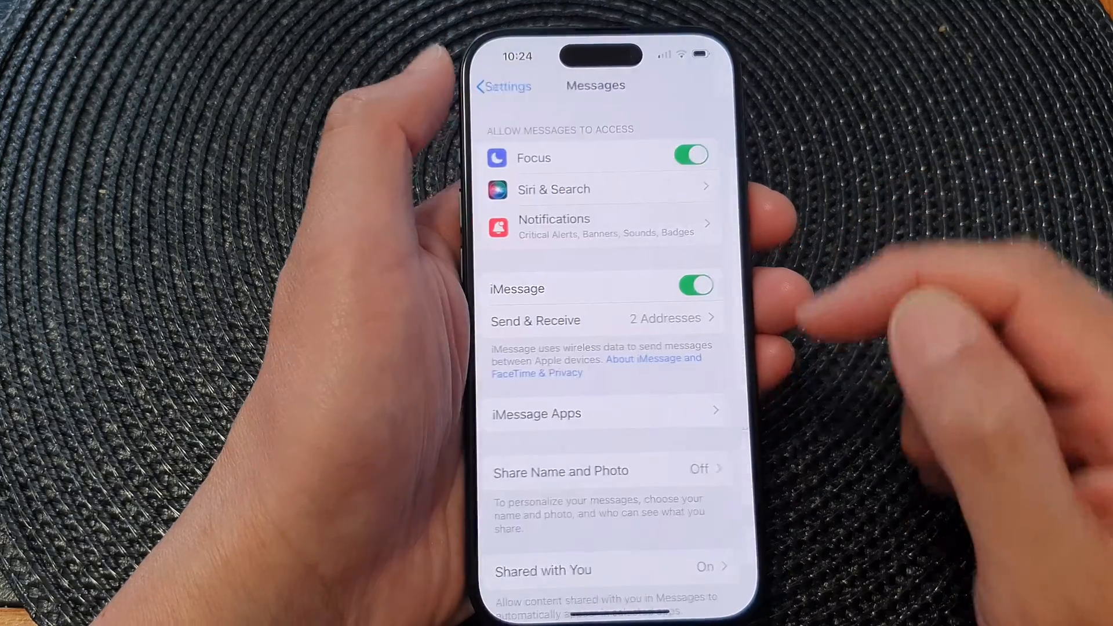